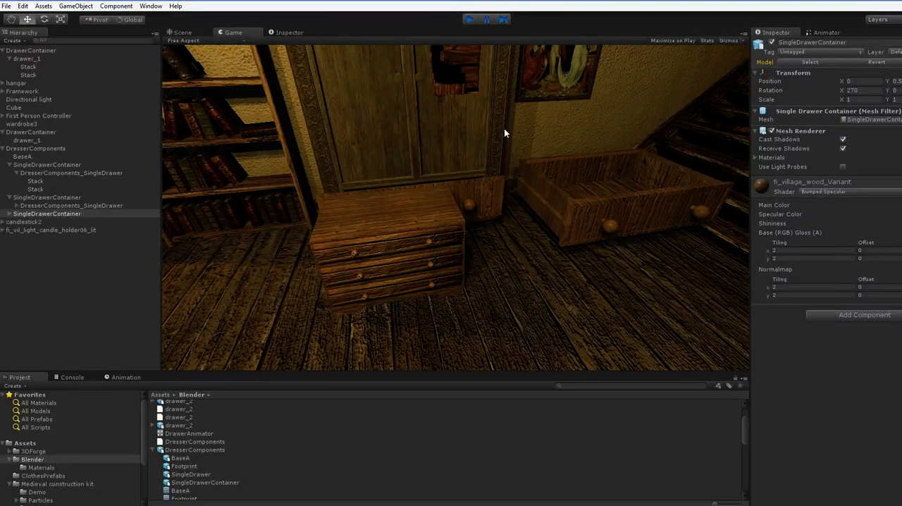
Stop Play mode so the Scene view shows the dresser with drawers closed
{"action": "left_click", "coordinate": [182, 32]}
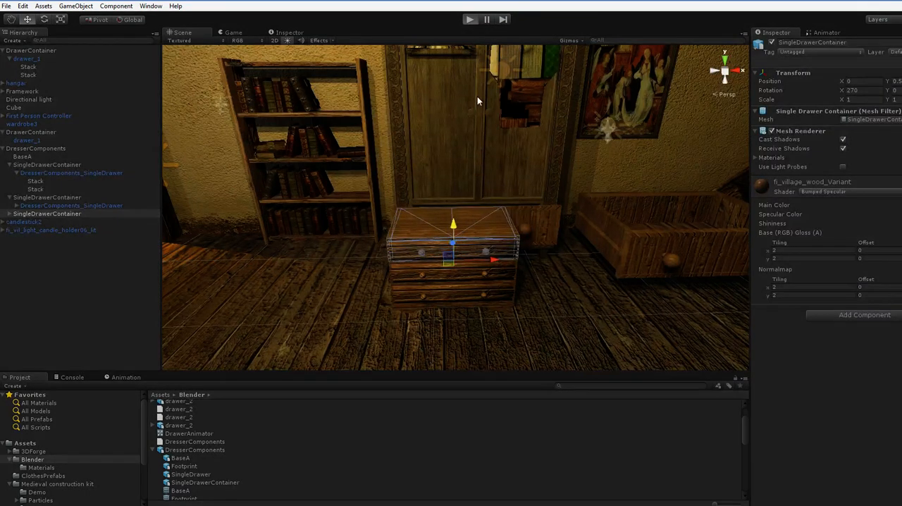
Run the dresser room in Play mode and slide the drawers open onto folded T-shirts
{"action": "left_click", "coordinate": [469, 19]}
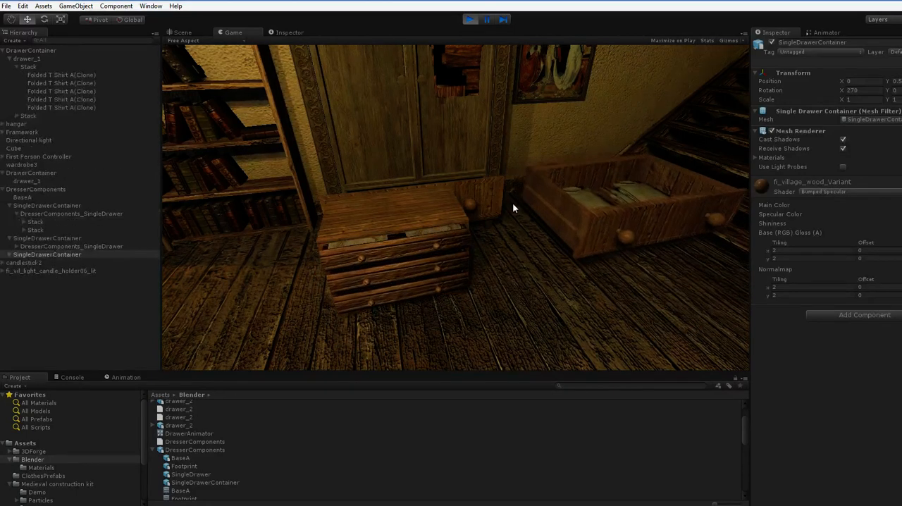
{"action": "left_click", "coordinate": [487, 19]}
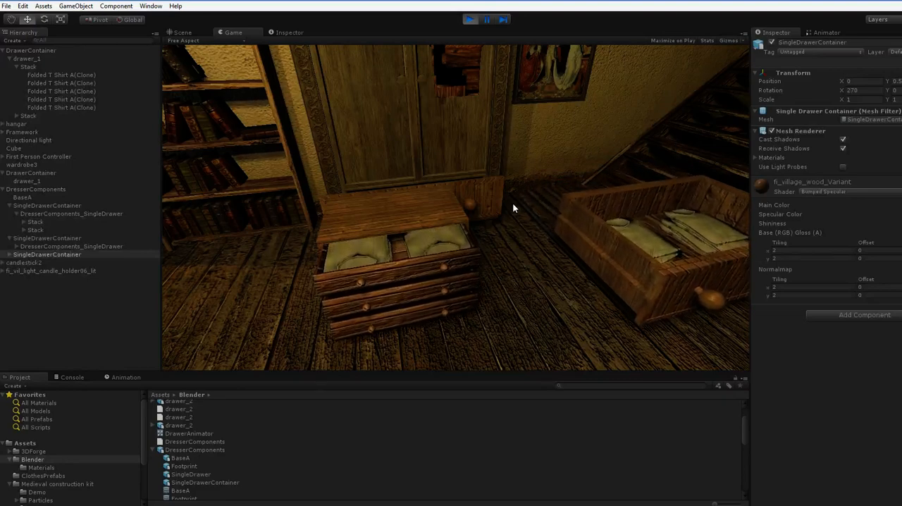